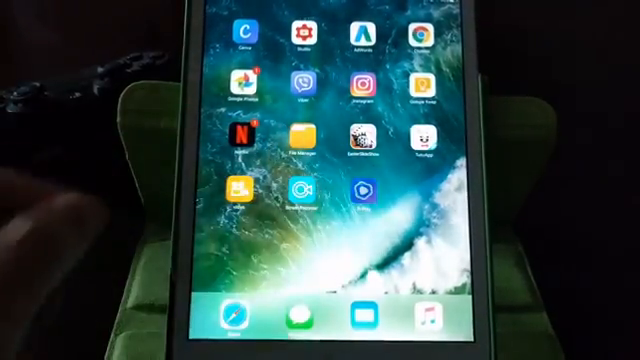
- Launch the R-Play app from the iPad home screen
click(330, 195)
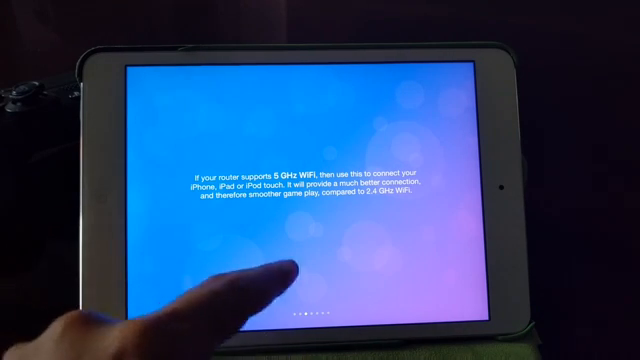
scroll(left, 3)
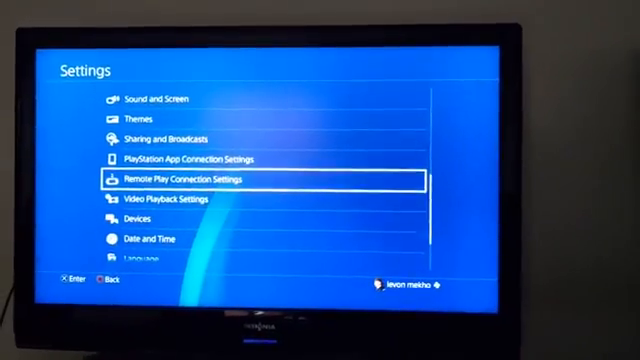
- Open Remote Play Connection Settings in PS4 Settings to add the iPad
click(180, 178)
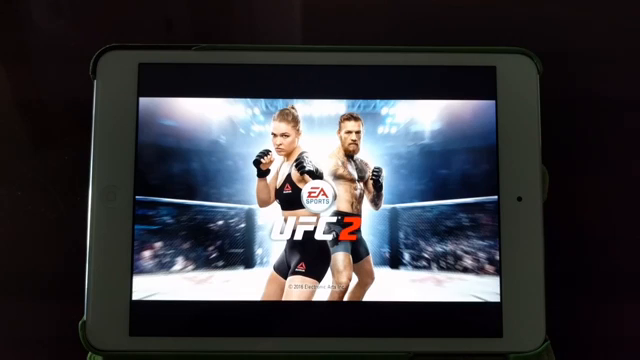
- Start UFC 2 through R-Play so its title screen streams to the iPad
click(468, 282)
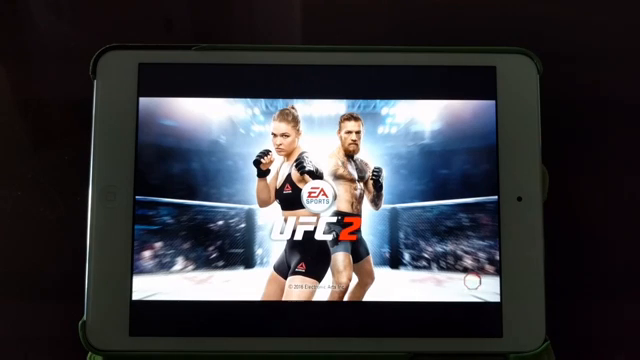